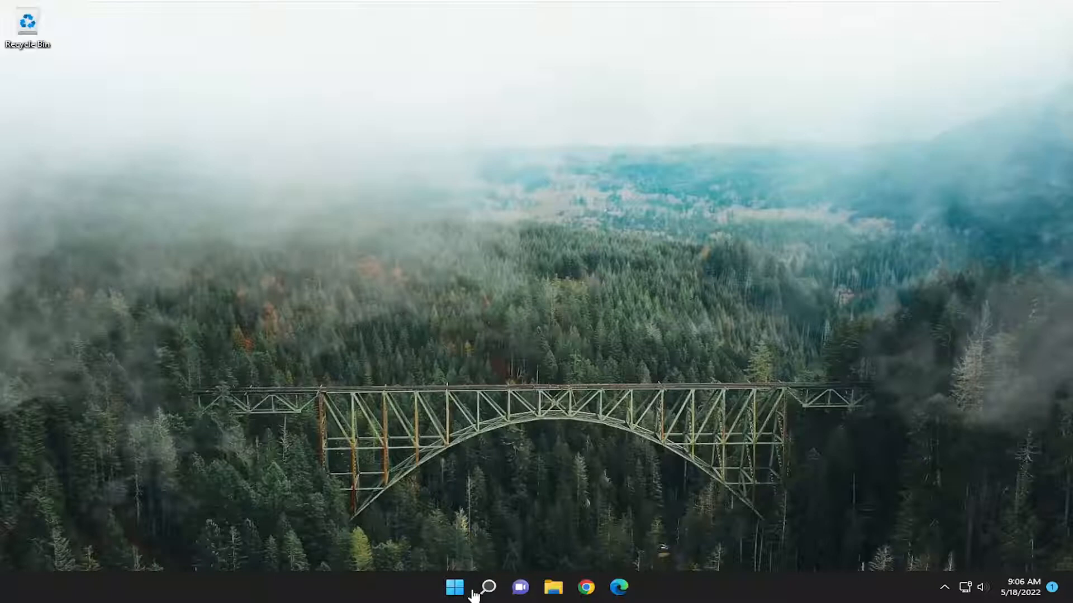
Step: Search Windows for "settings" to launch the Settings app
click(487, 587)
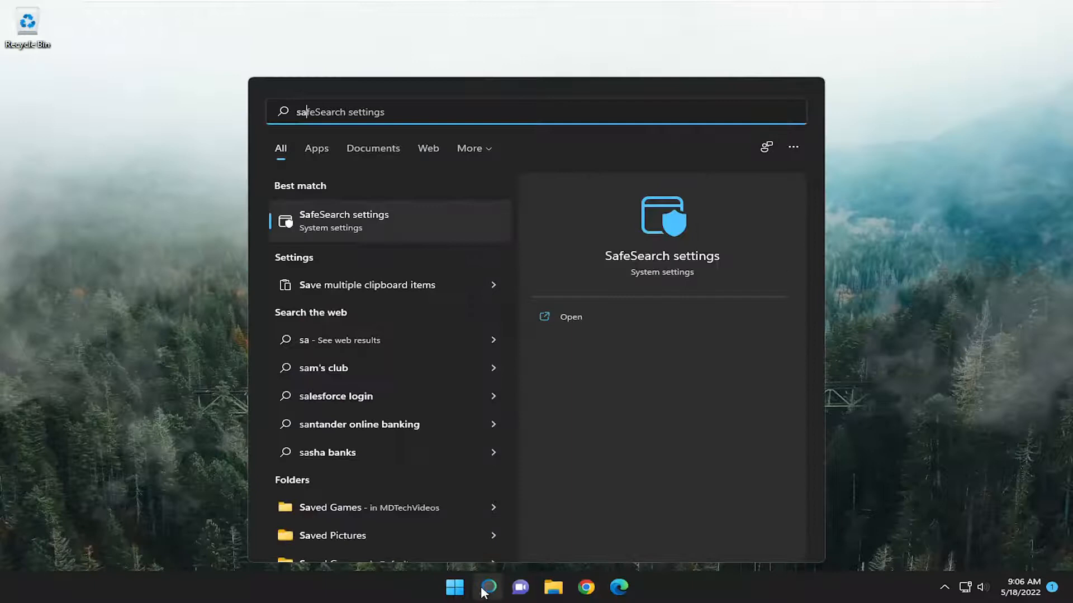
text(settings)
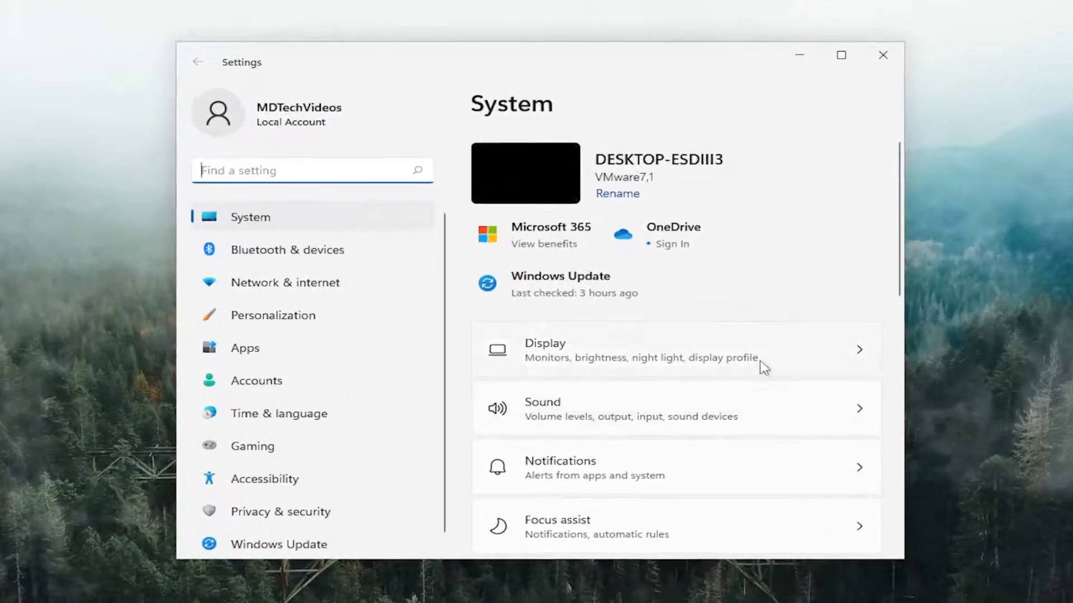
Step: Go to the Remote Desktop page in System settings
scroll(down, 3)
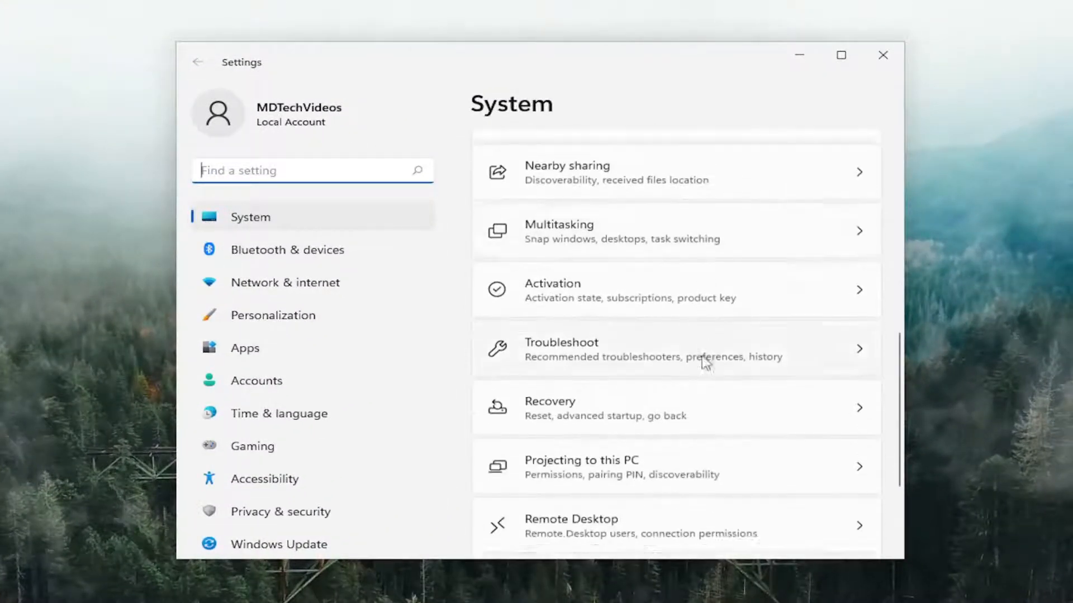
click(676, 526)
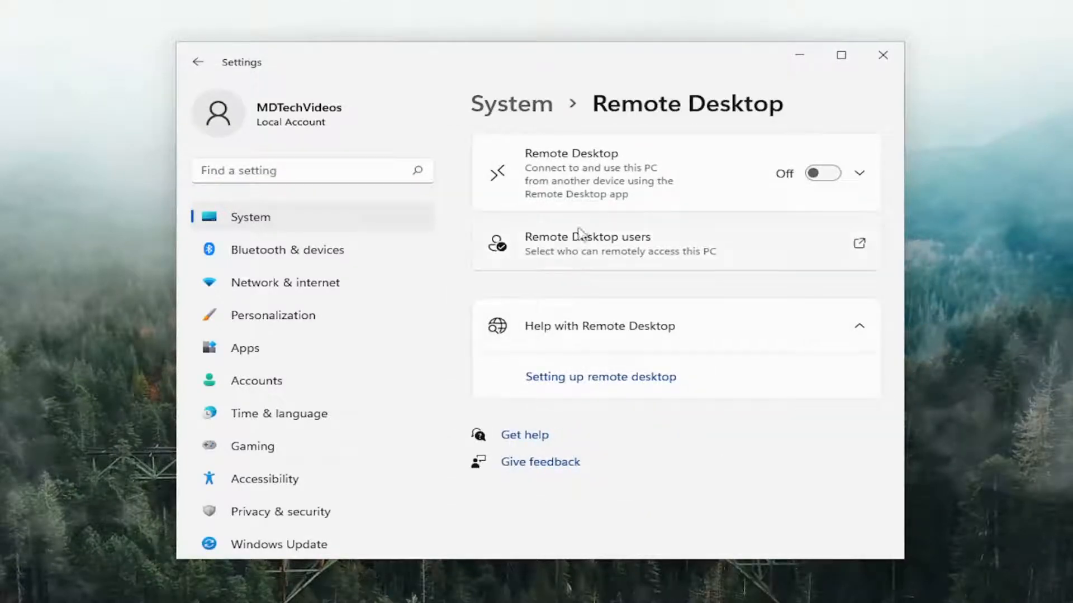
Step: Add "everyone" to the Remote Desktop Users list and confirm with OK
click(859, 243)
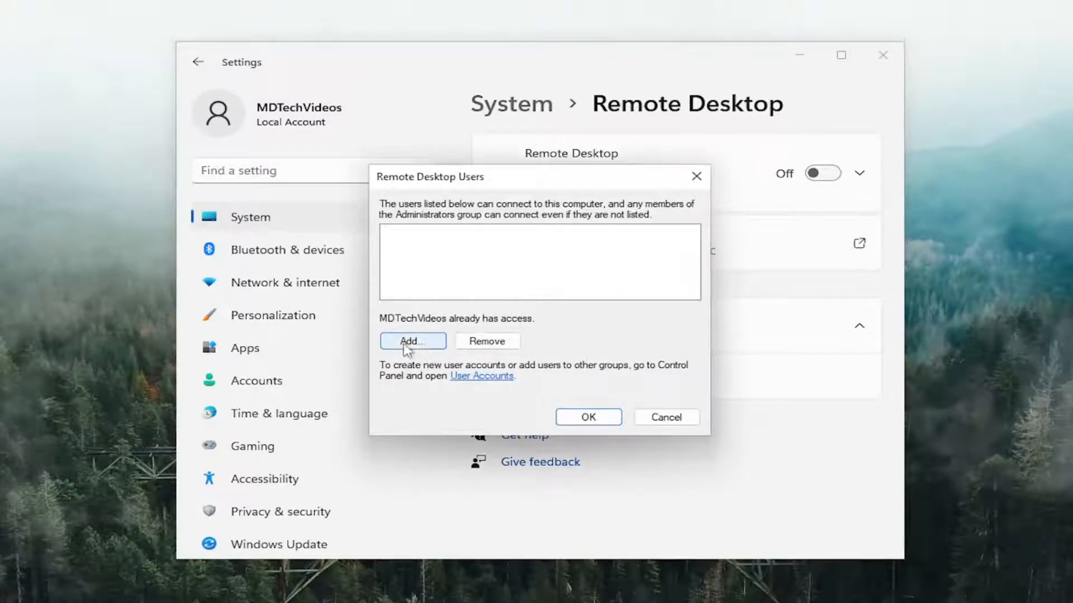
click(412, 341)
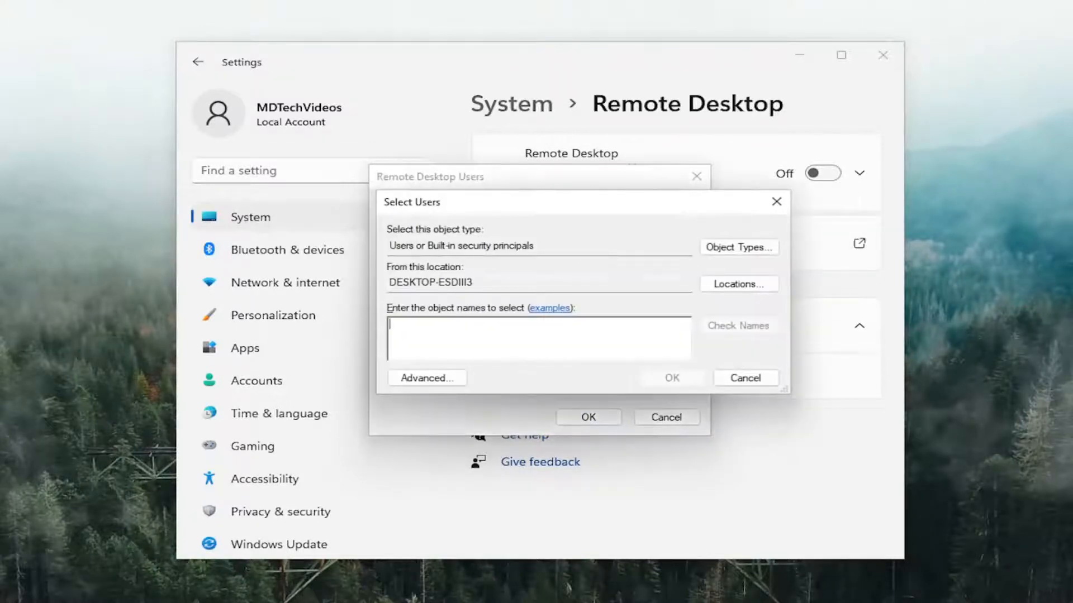
text(everyone)
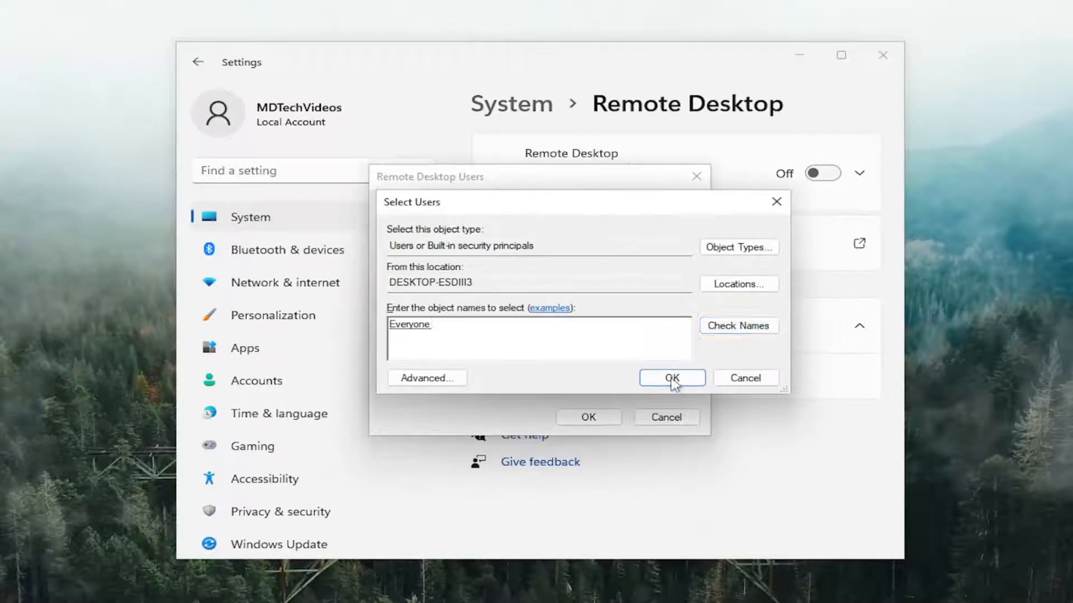
click(671, 377)
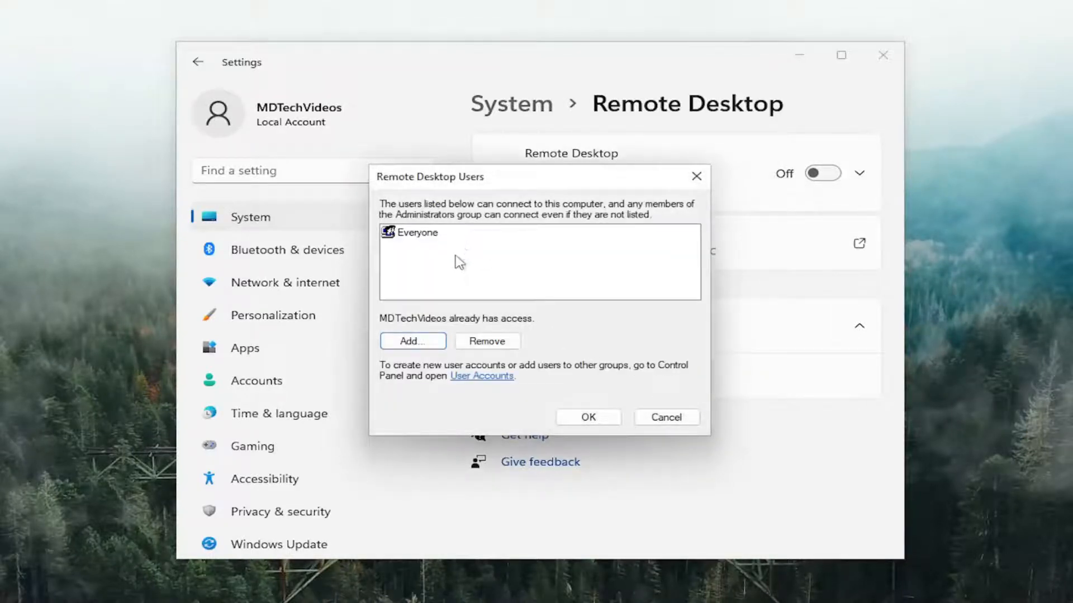
click(417, 232)
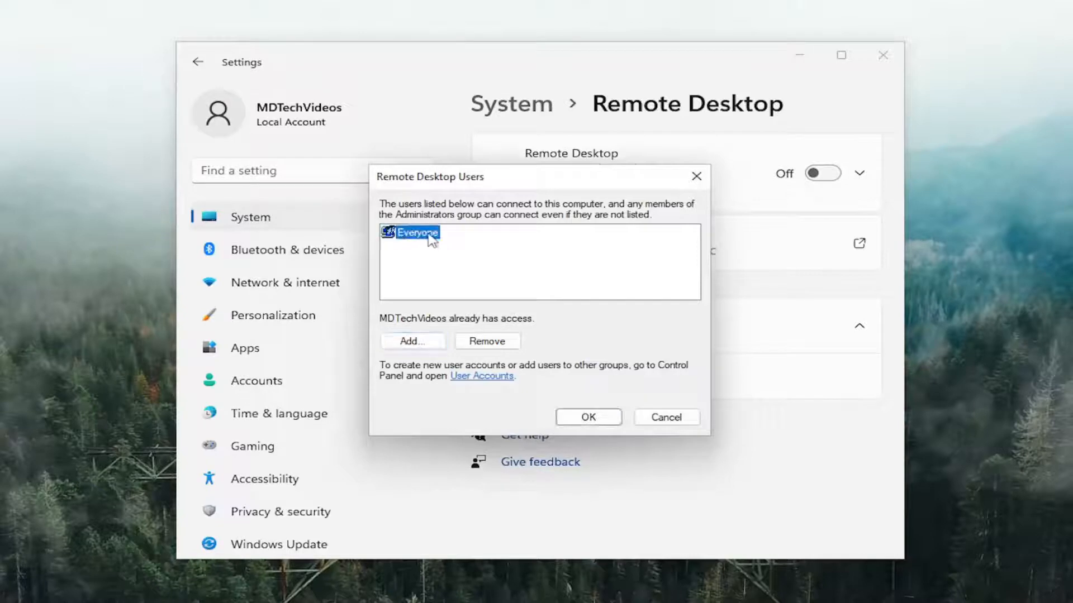
click(587, 418)
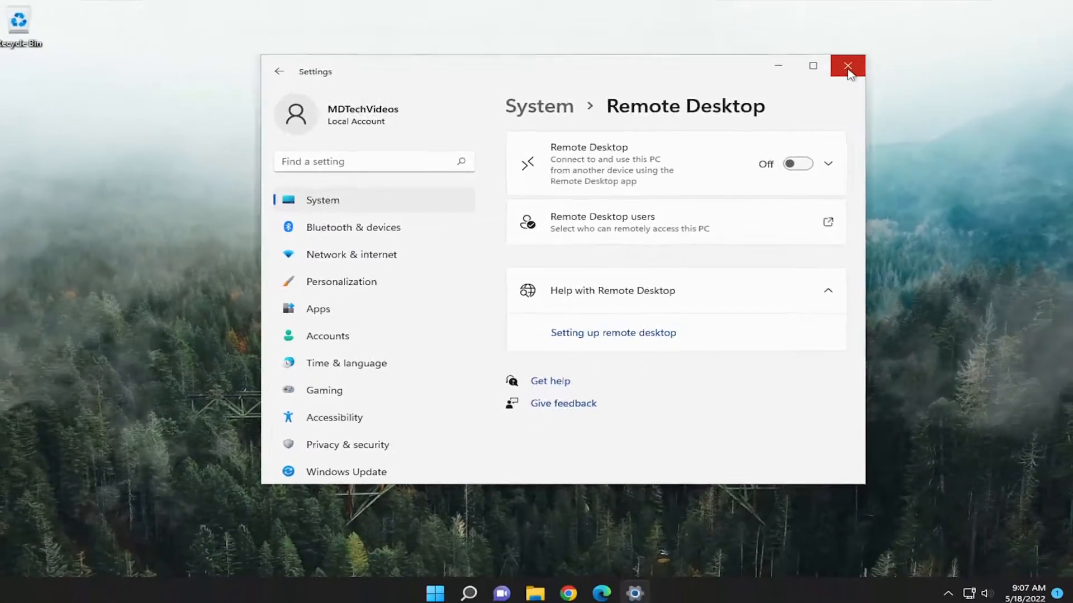
Step: Close the Settings window, leaving Remote Desktop switched off
click(848, 65)
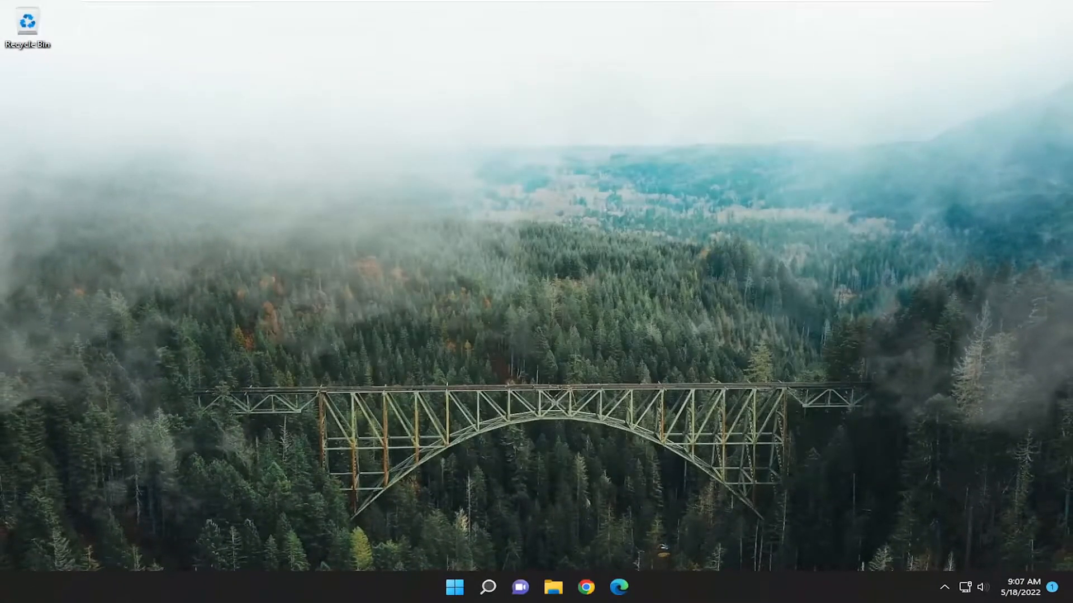